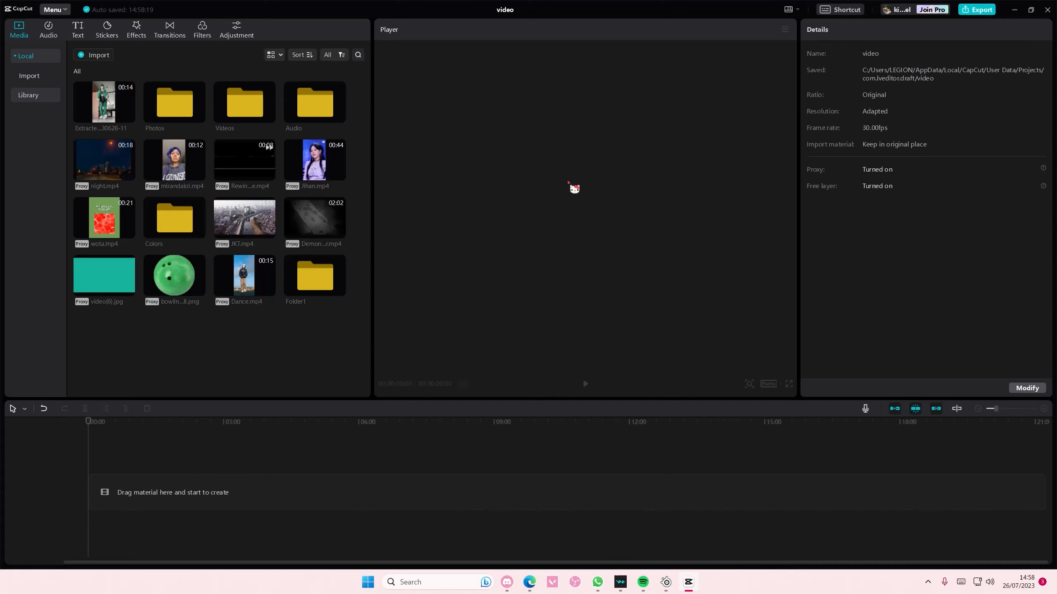
mouse_move(563, 188)
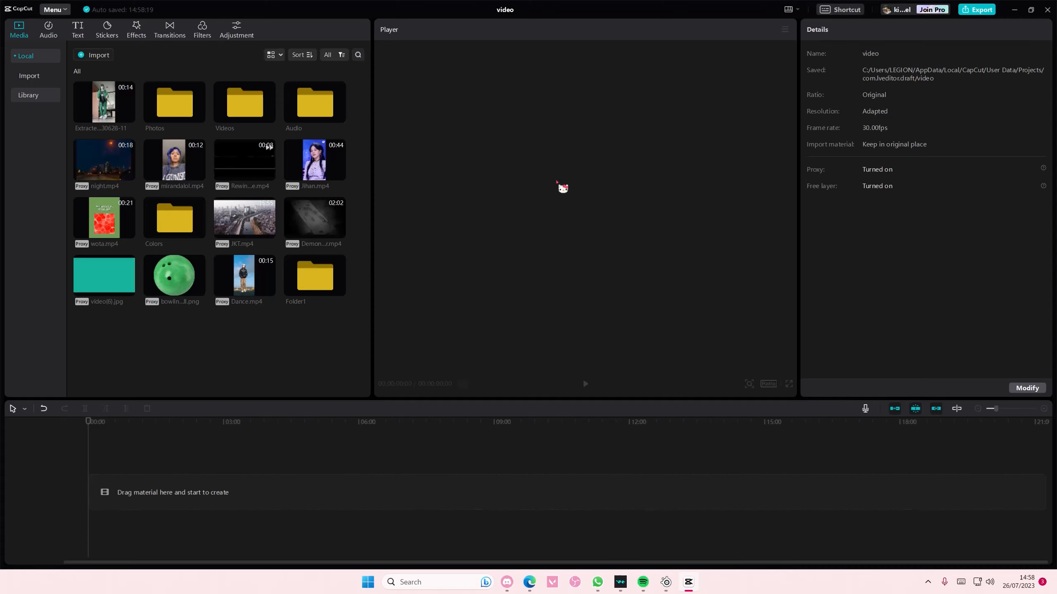
mouse_move(268, 234)
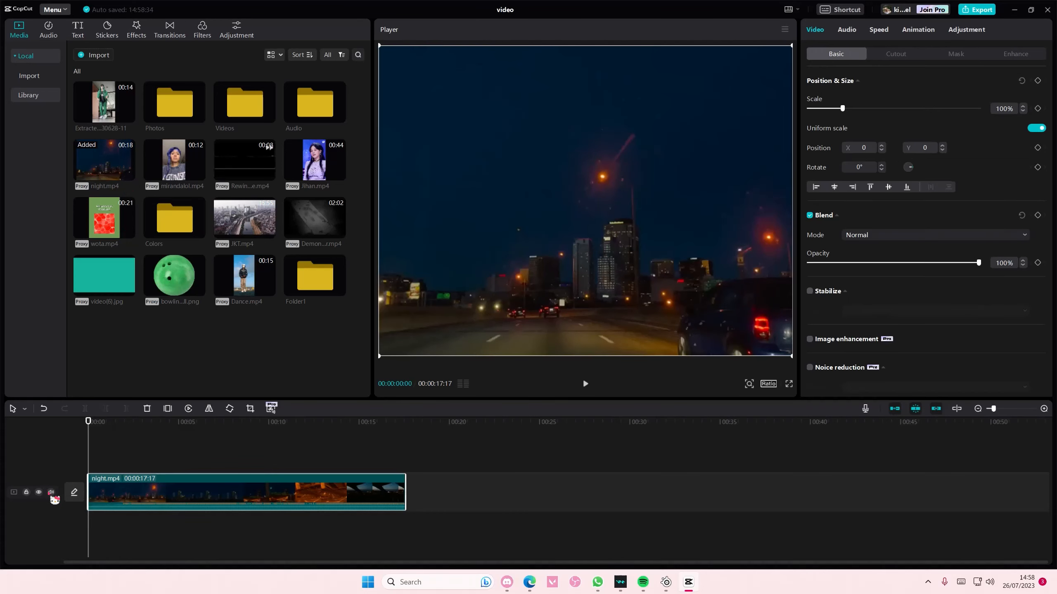
Add scale keyframes so the night clip zooms to 317% within its first few frames
click(51, 493)
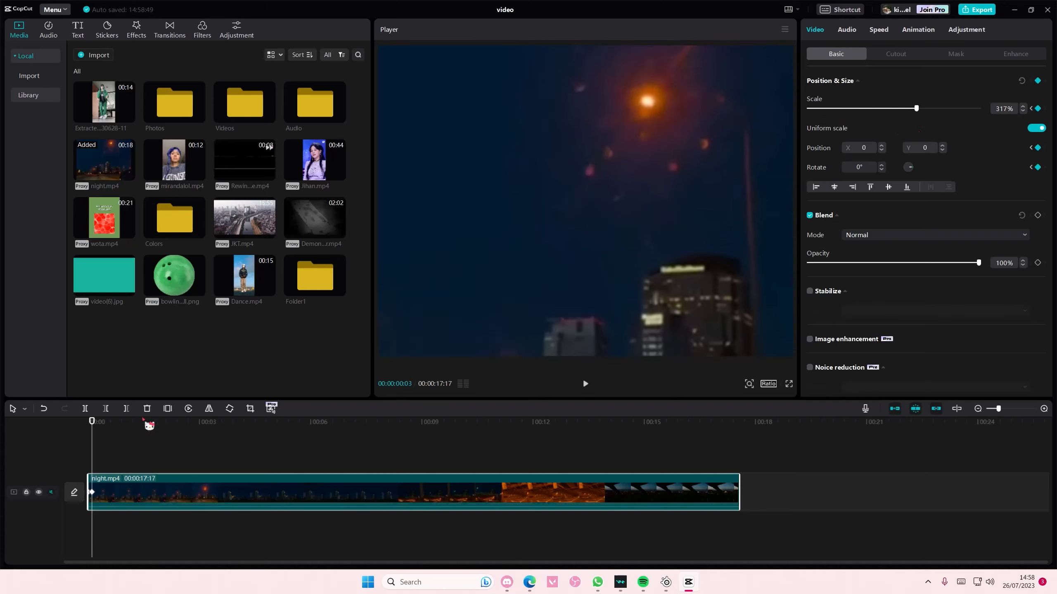
click(1020, 81)
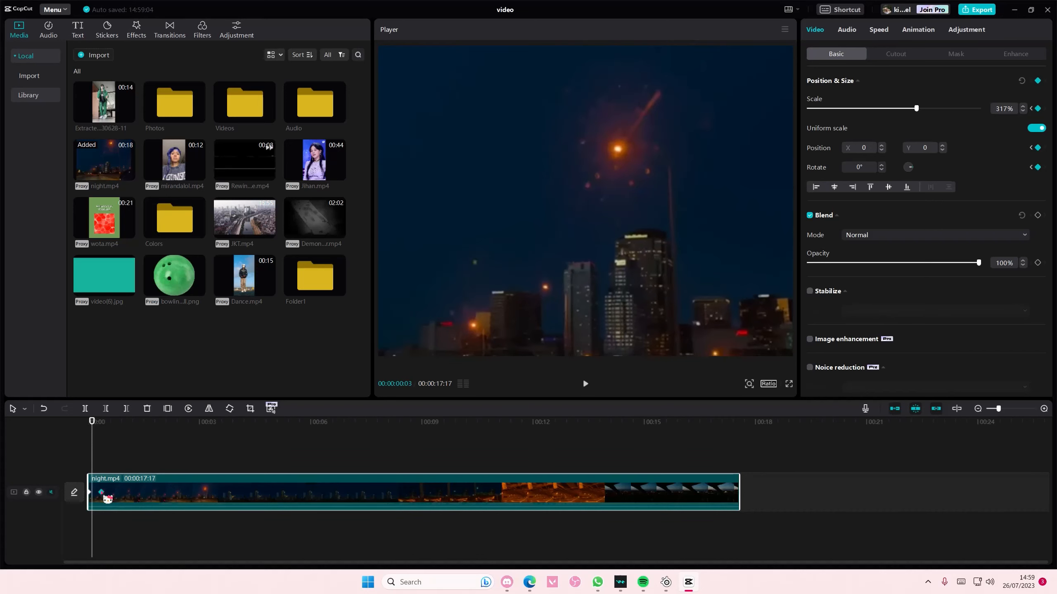
Move the playhead to frame 12 to preview the clip holding at 317% scale
click(584, 384)
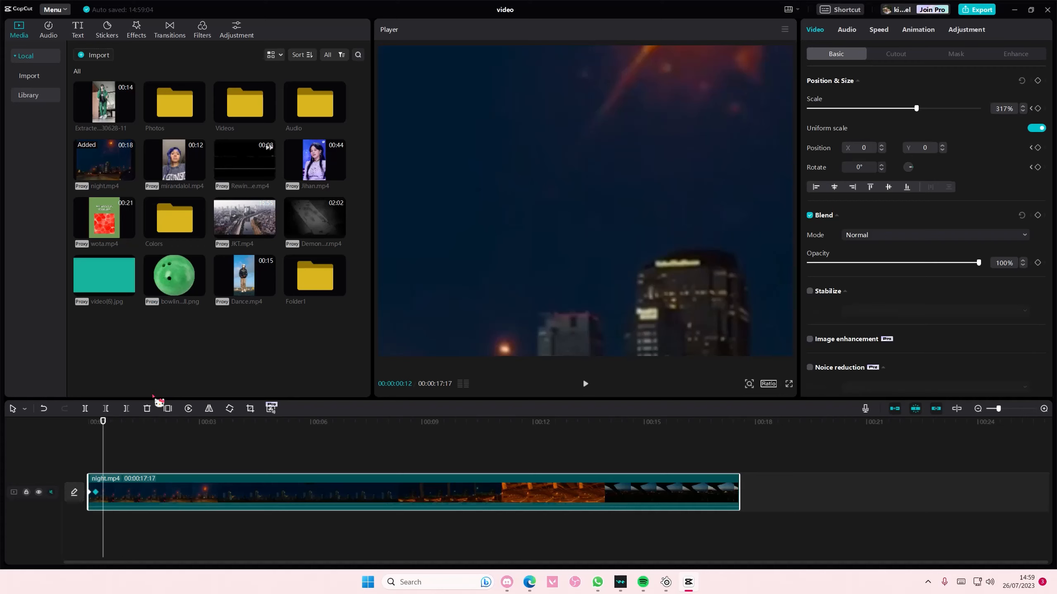
mouse_move(428, 437)
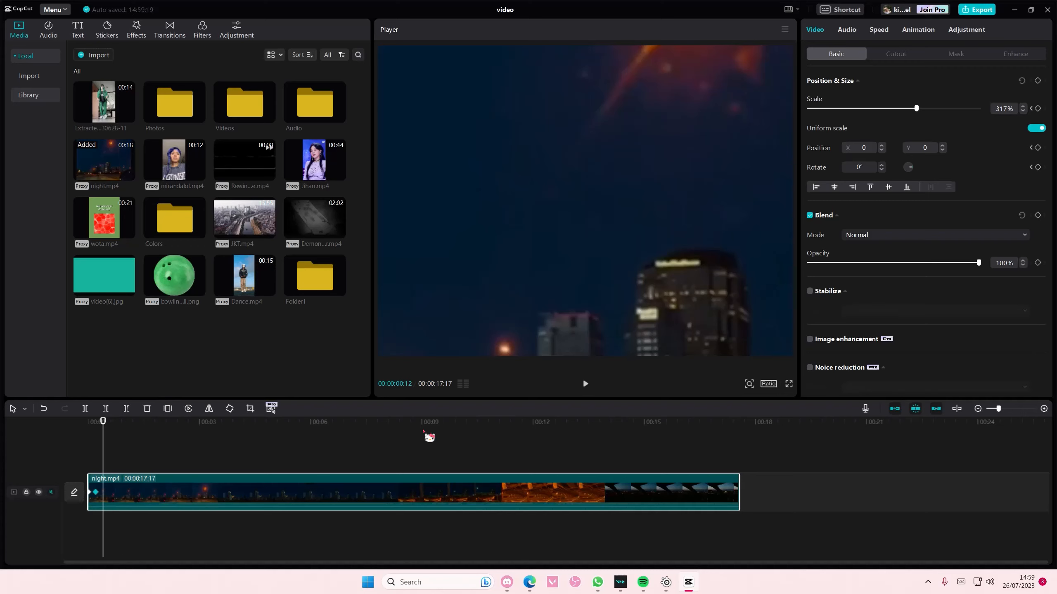
mouse_move(890, 127)
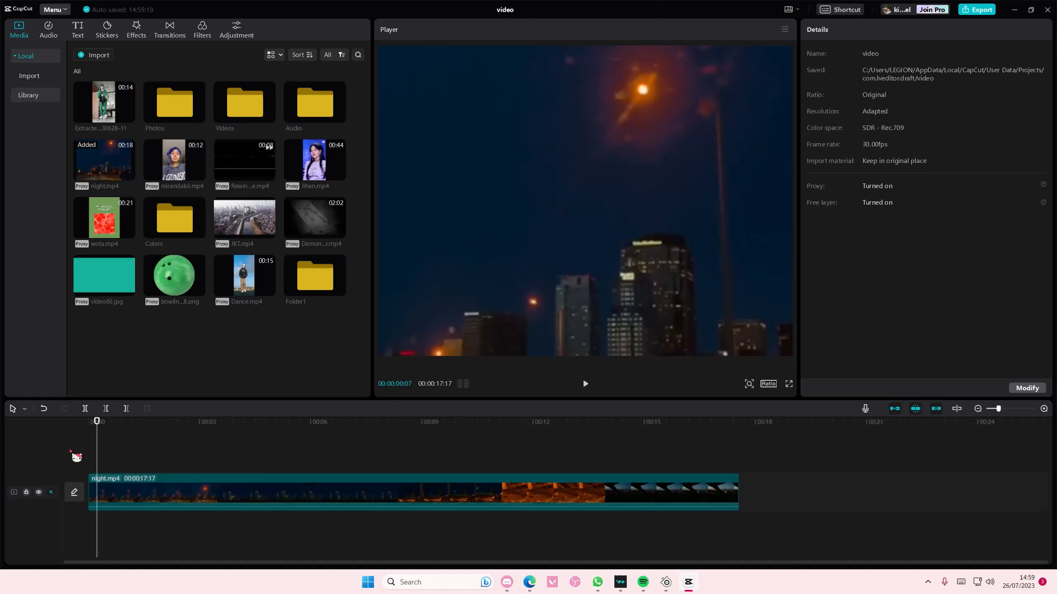
mouse_move(111, 454)
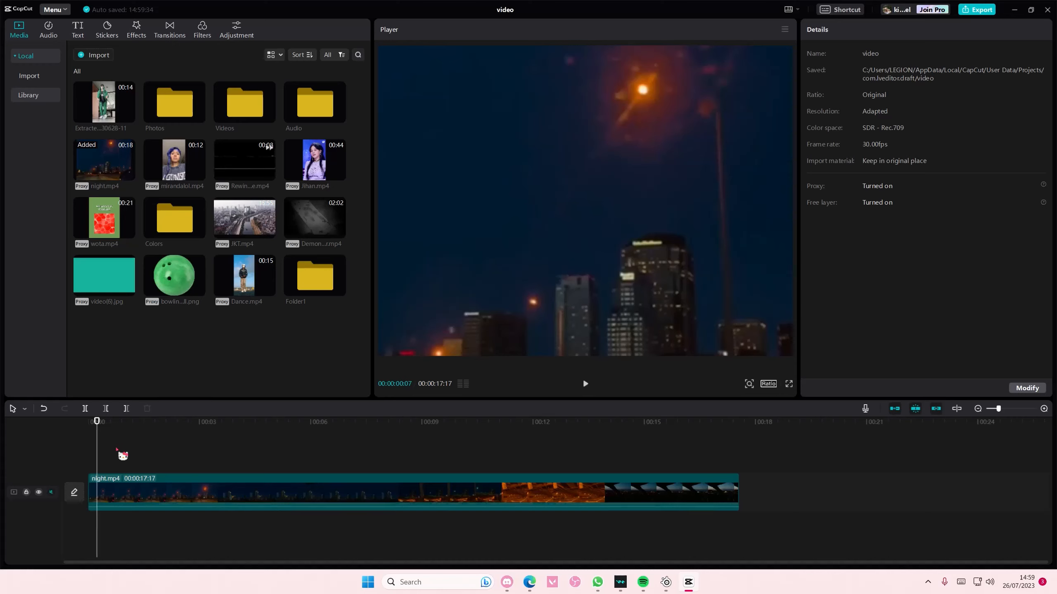
mouse_move(943, 515)
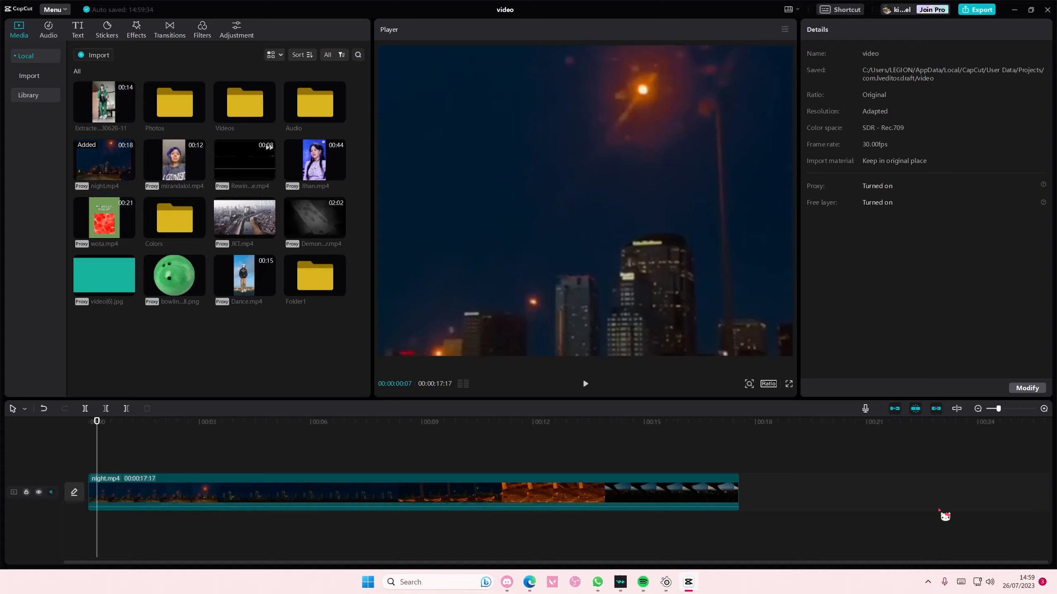